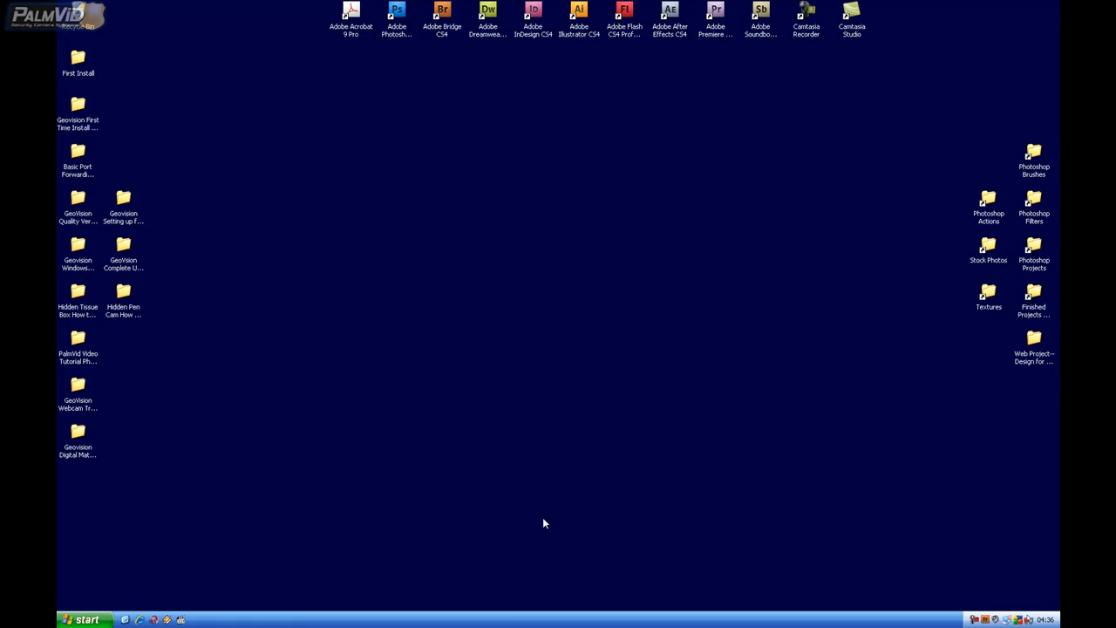
mouse_move(589, 328)
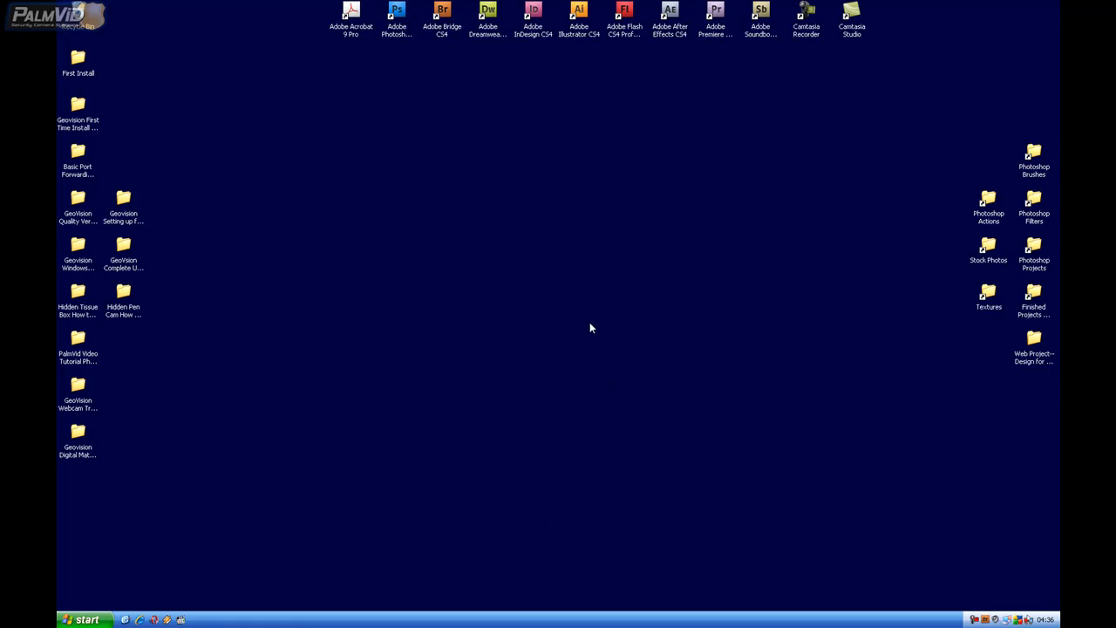
Set the screen saver to (None) in Display Properties opened from the desktop.
right_click(589, 328)
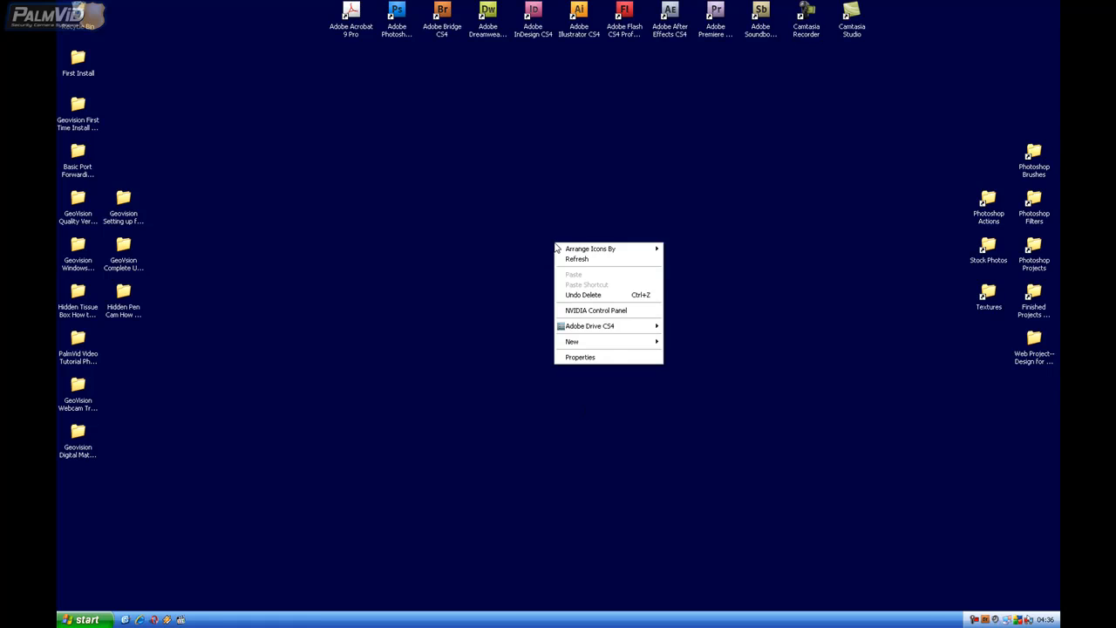
mouse_move(579, 358)
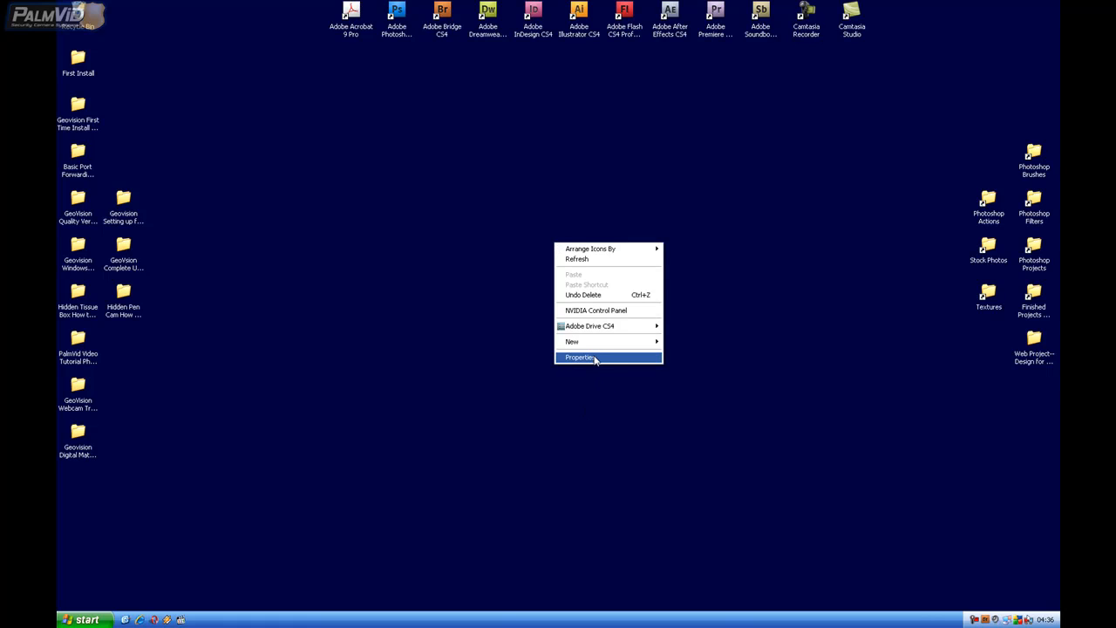
click(579, 358)
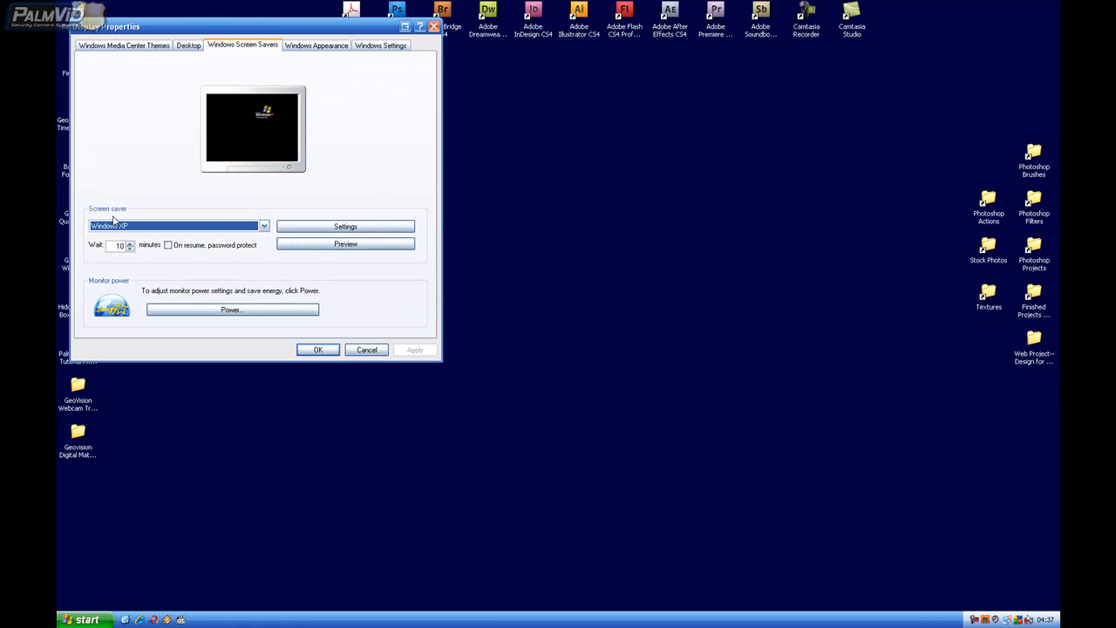
click(176, 227)
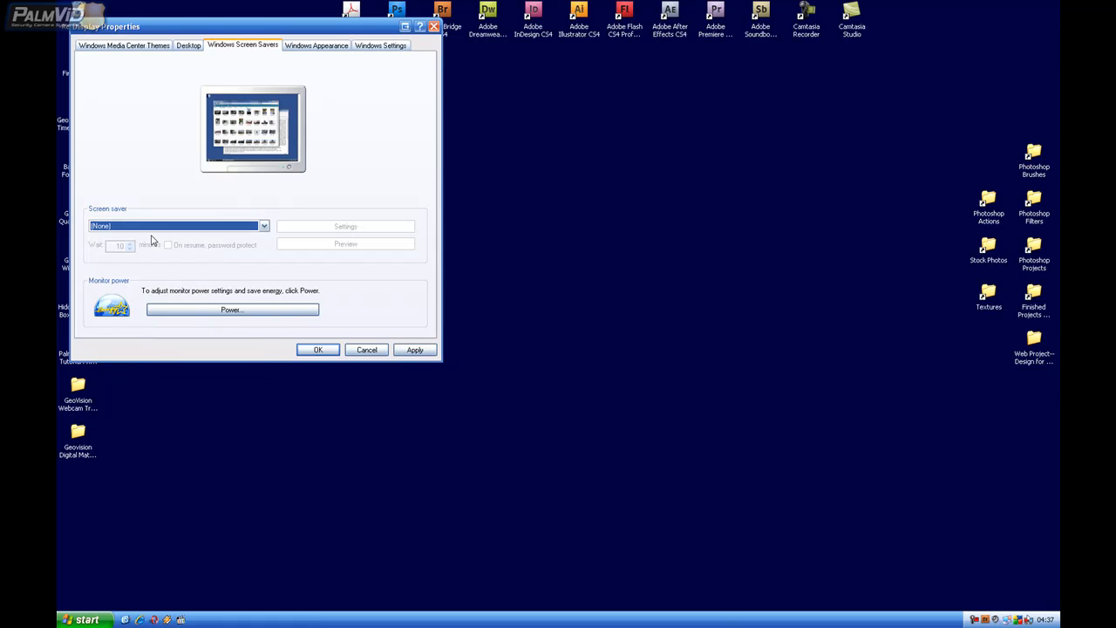
Set hard disk turn-off and system hibernation timeouts to Never in Power Options.
click(230, 310)
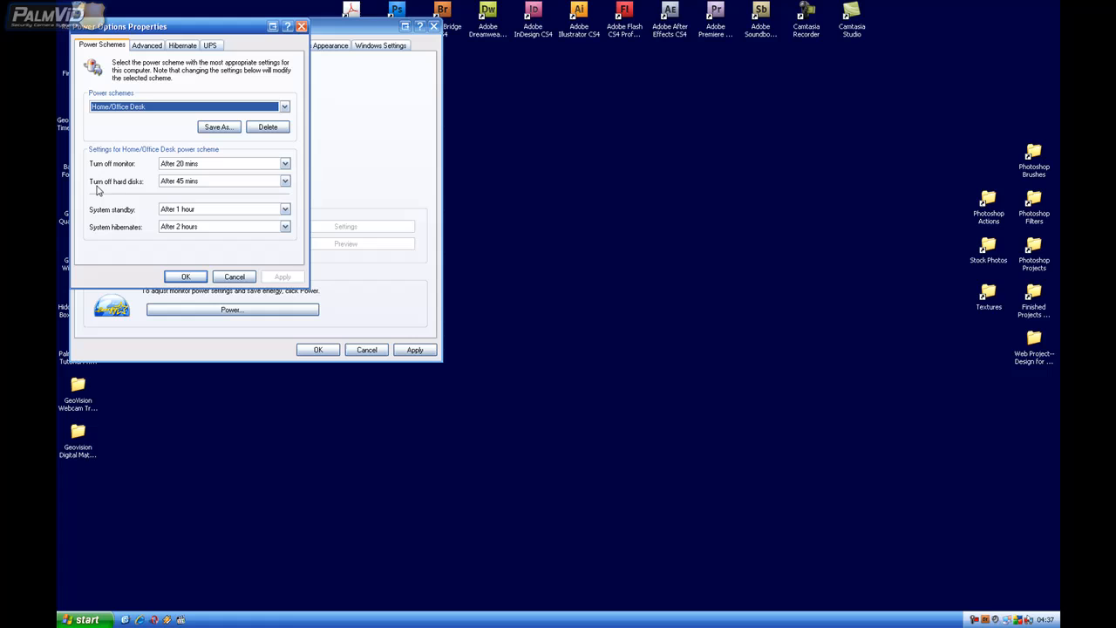
click(284, 180)
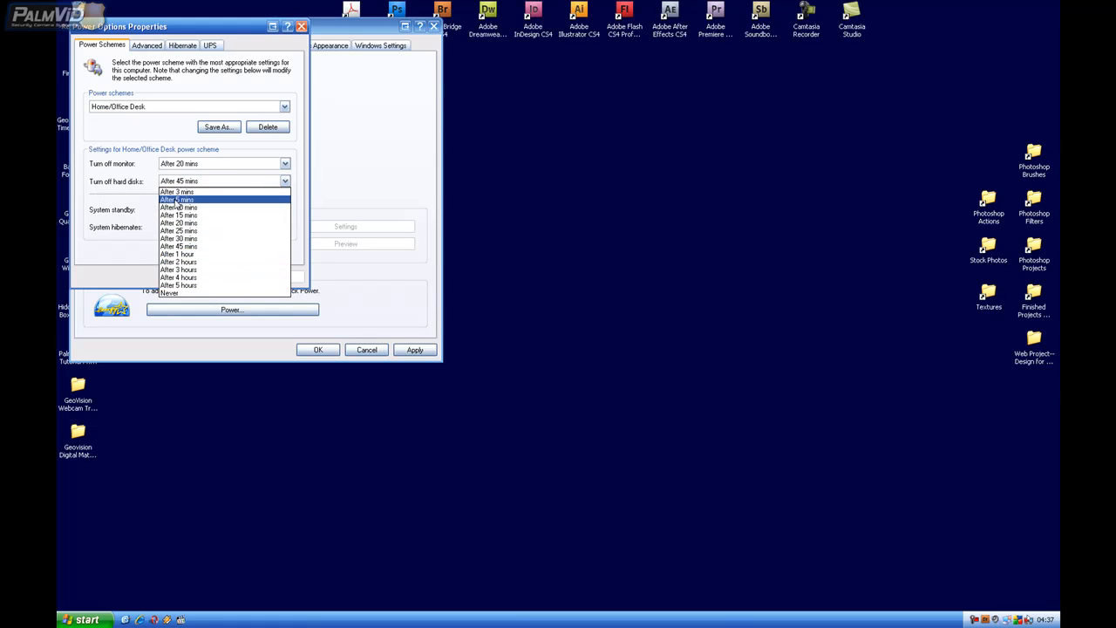
click(167, 293)
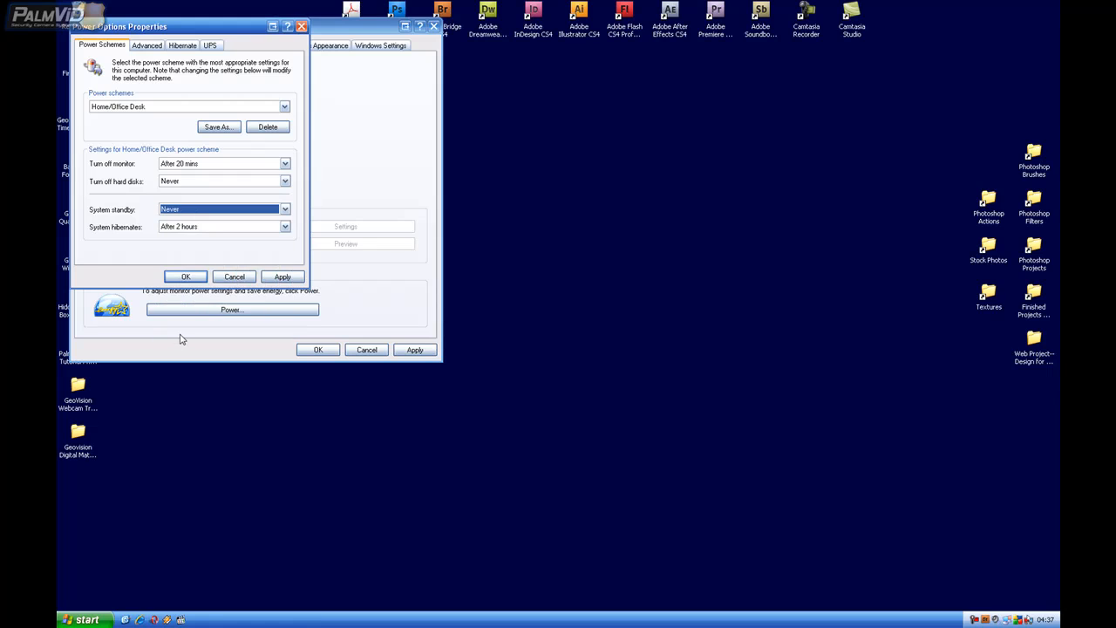
click(284, 227)
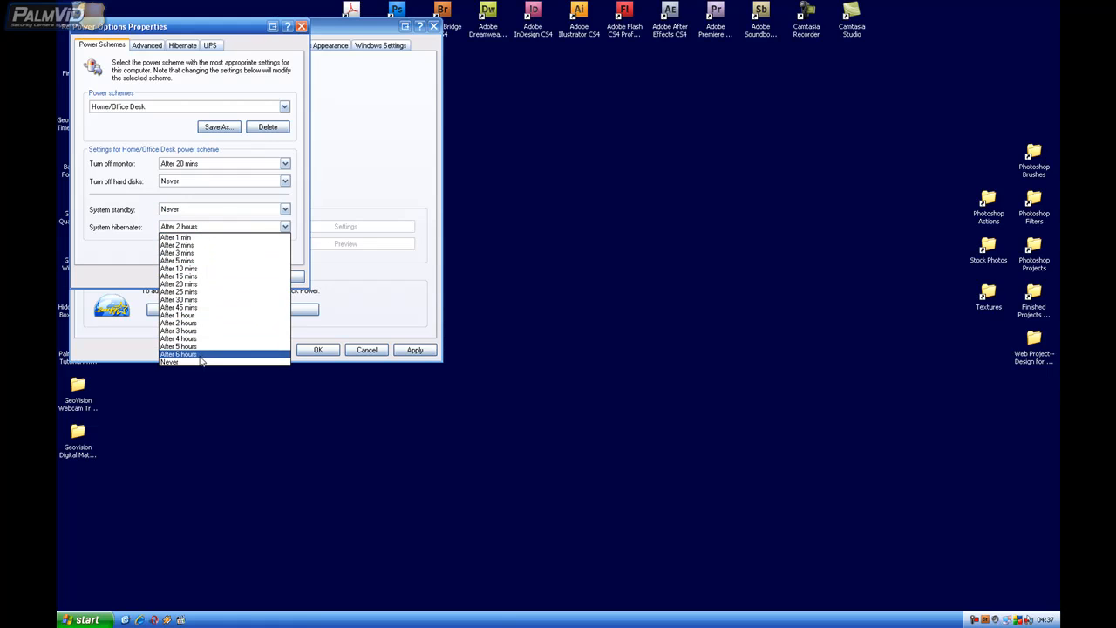
click(169, 361)
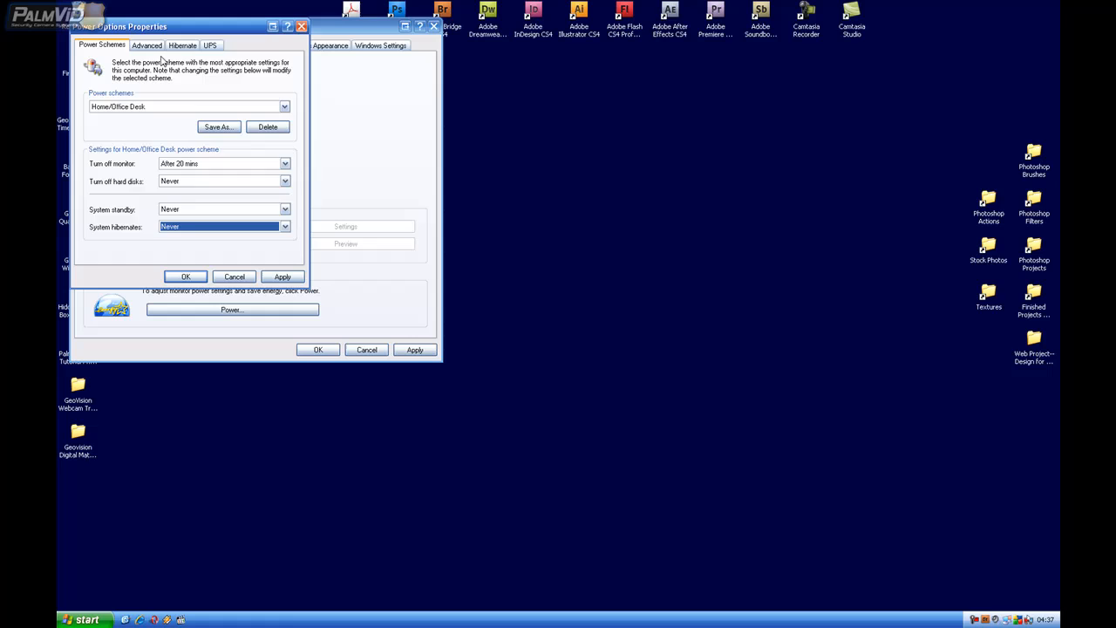
Disable hibernation on the Hibernate page and confirm the power and display settings.
click(181, 45)
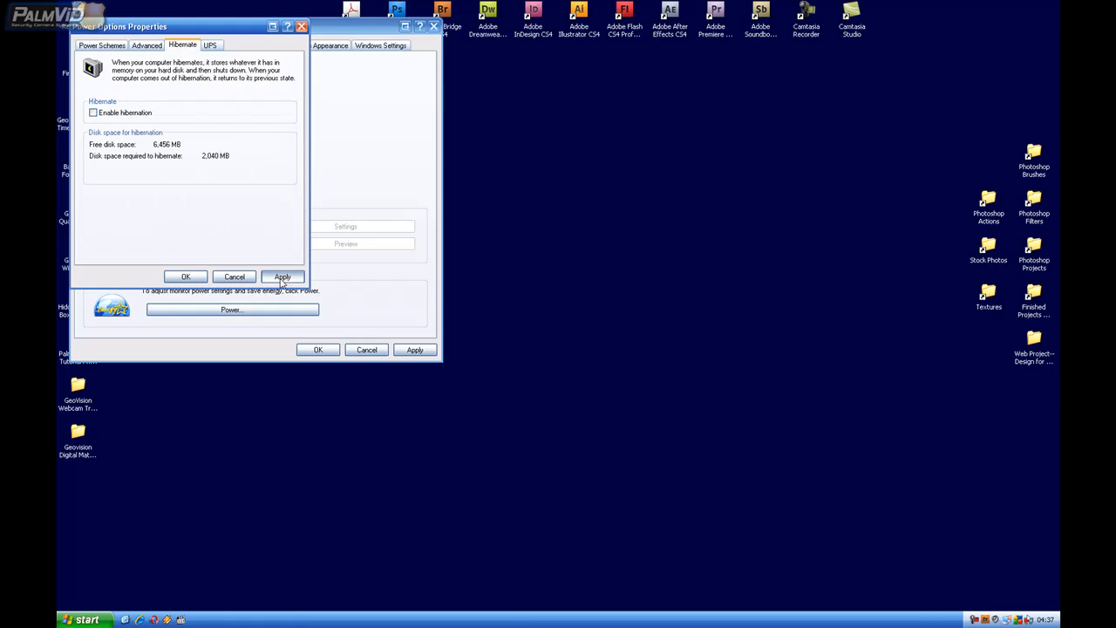
click(185, 276)
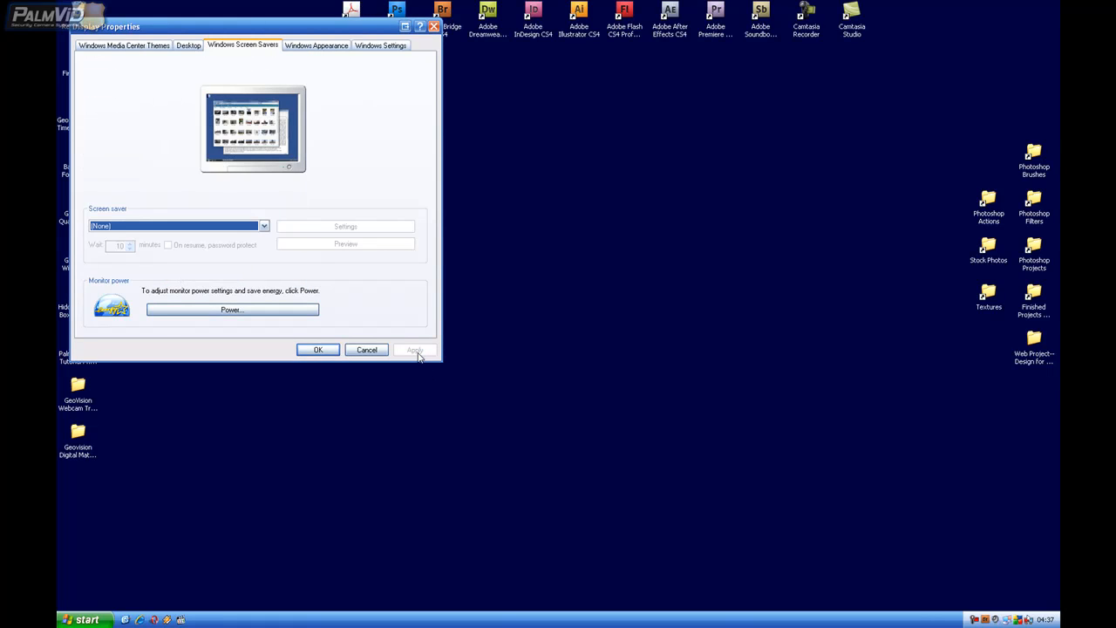
click(366, 349)
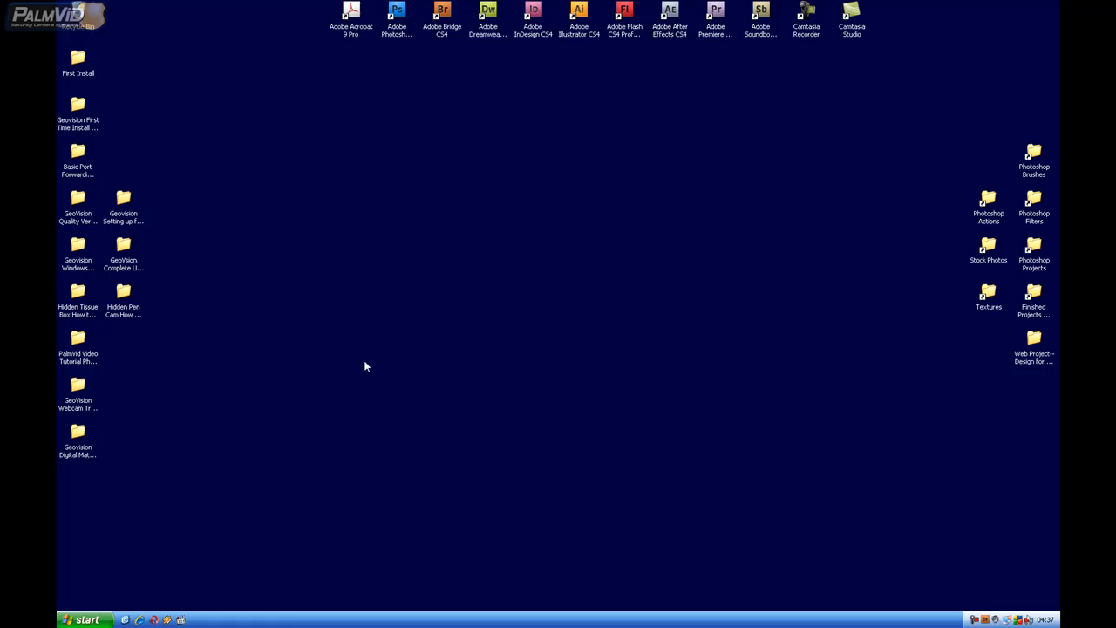
Reach the System Restore page of System Properties via My Computer.
click(84, 619)
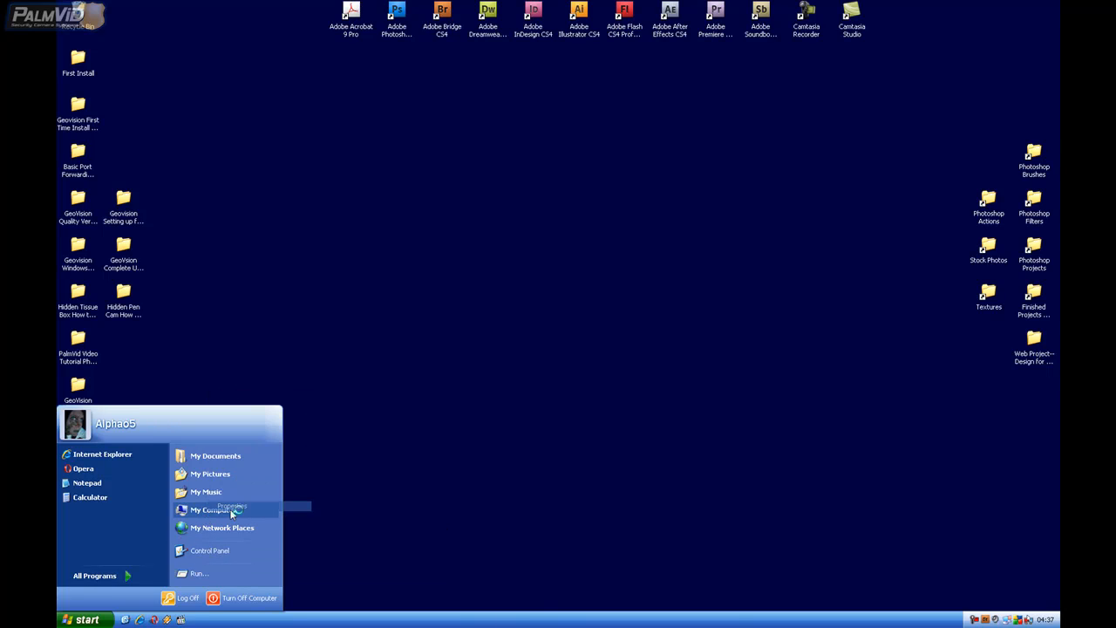
click(209, 509)
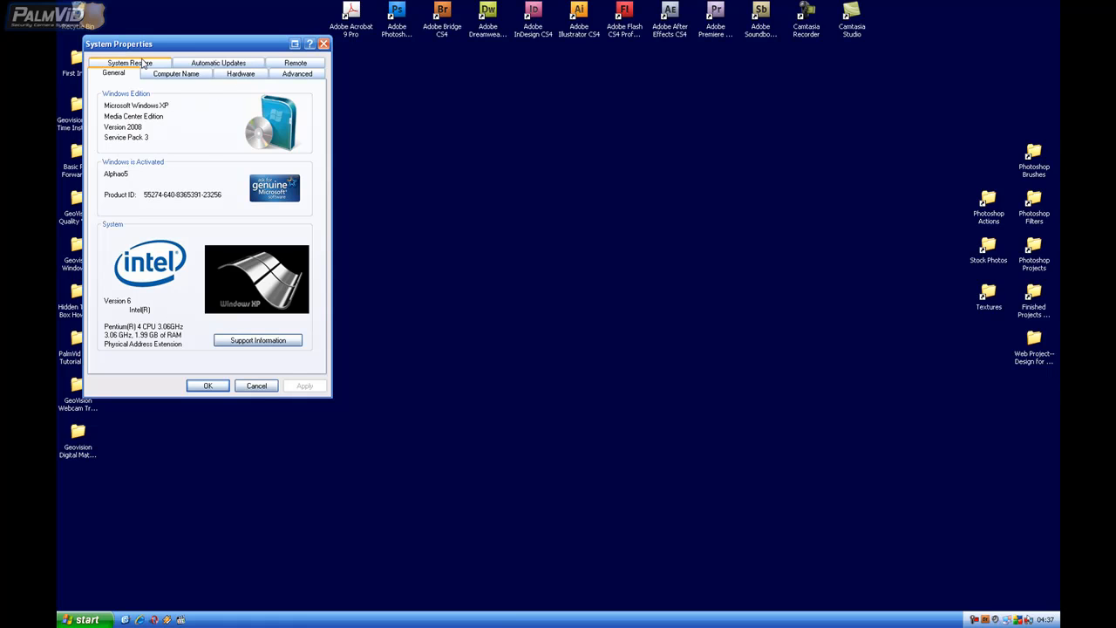
click(129, 73)
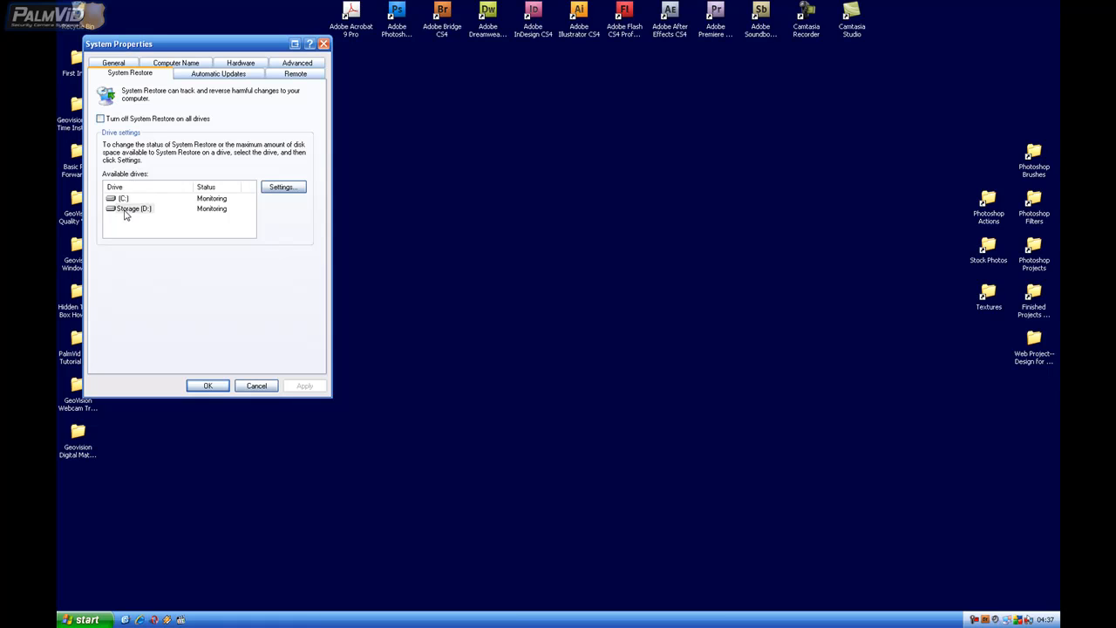
Turn off System Restore for the Storage (D:) drive and accept the warning.
click(131, 209)
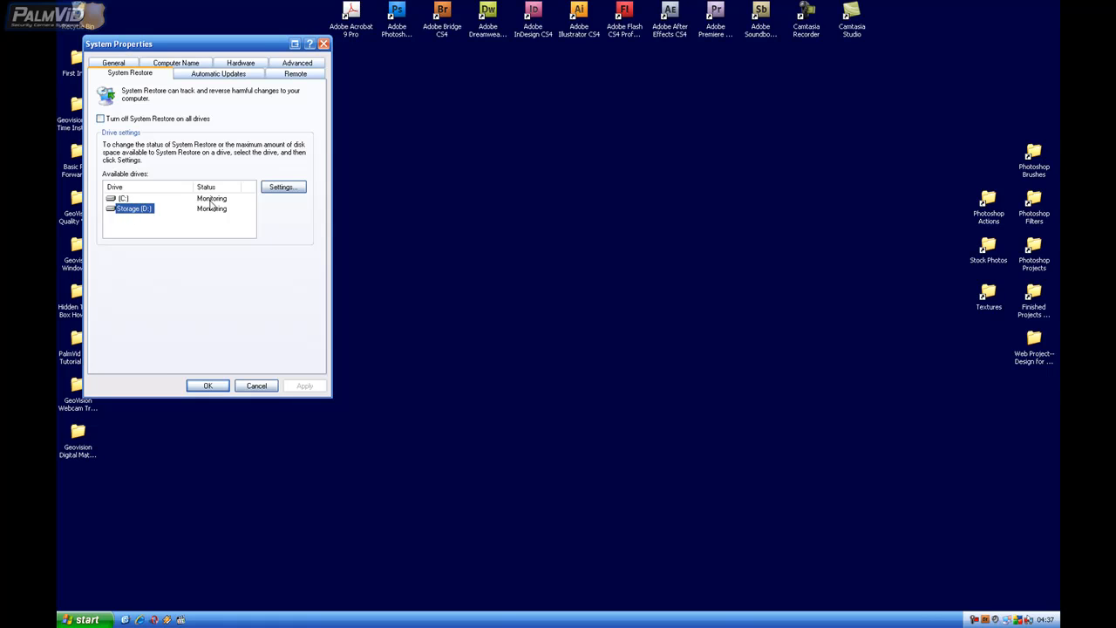
click(283, 186)
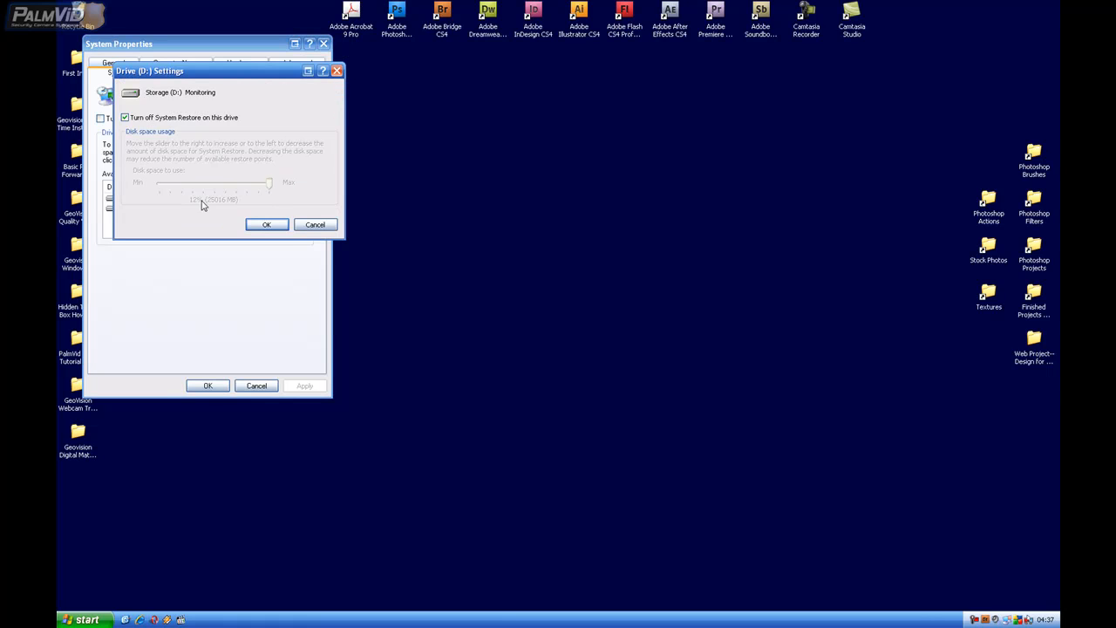
click(265, 223)
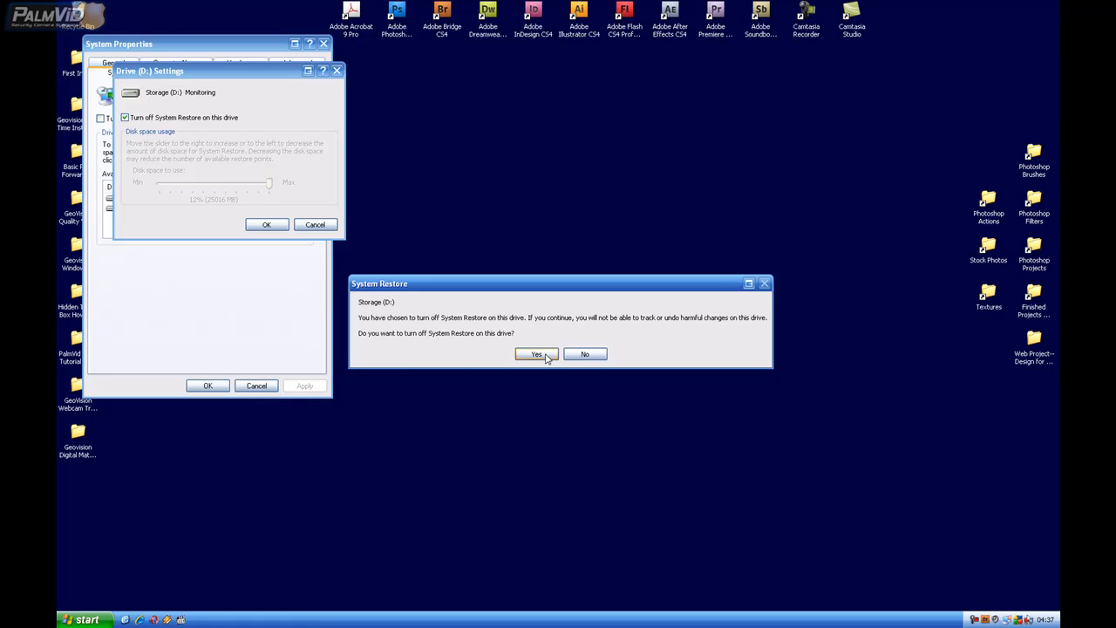
click(535, 354)
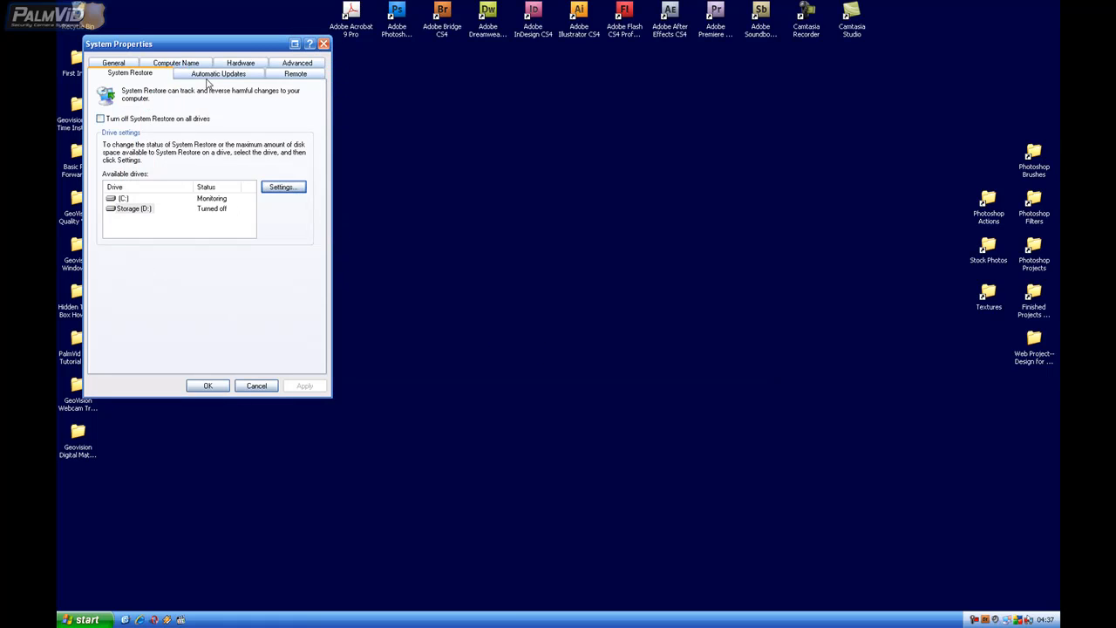
Turn off Automatic Updates on the Automatic Updates page.
click(218, 73)
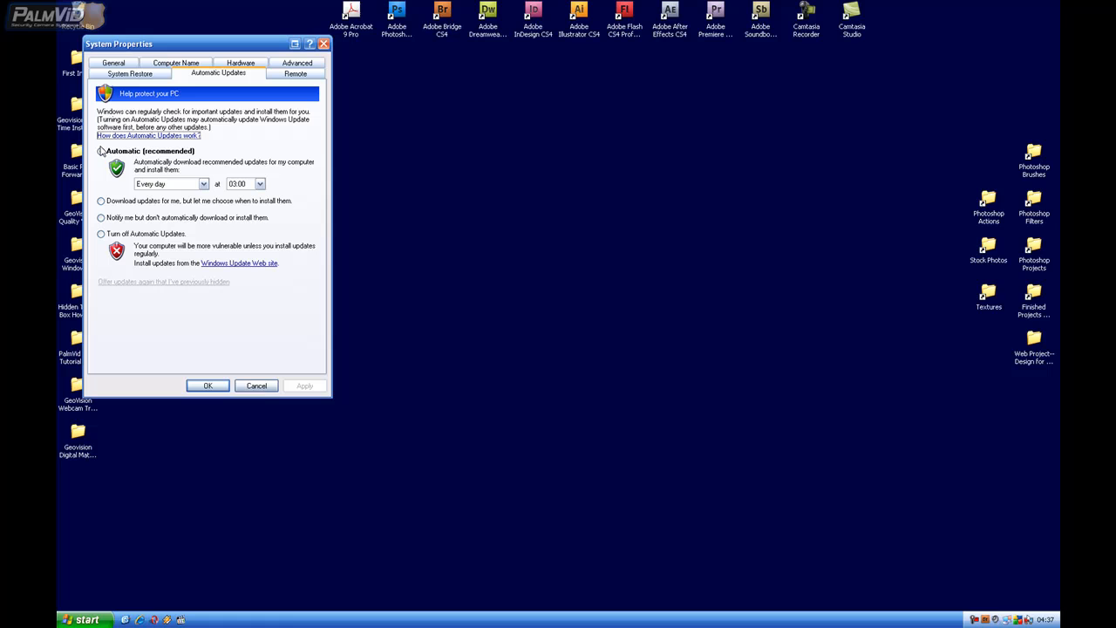
click(102, 150)
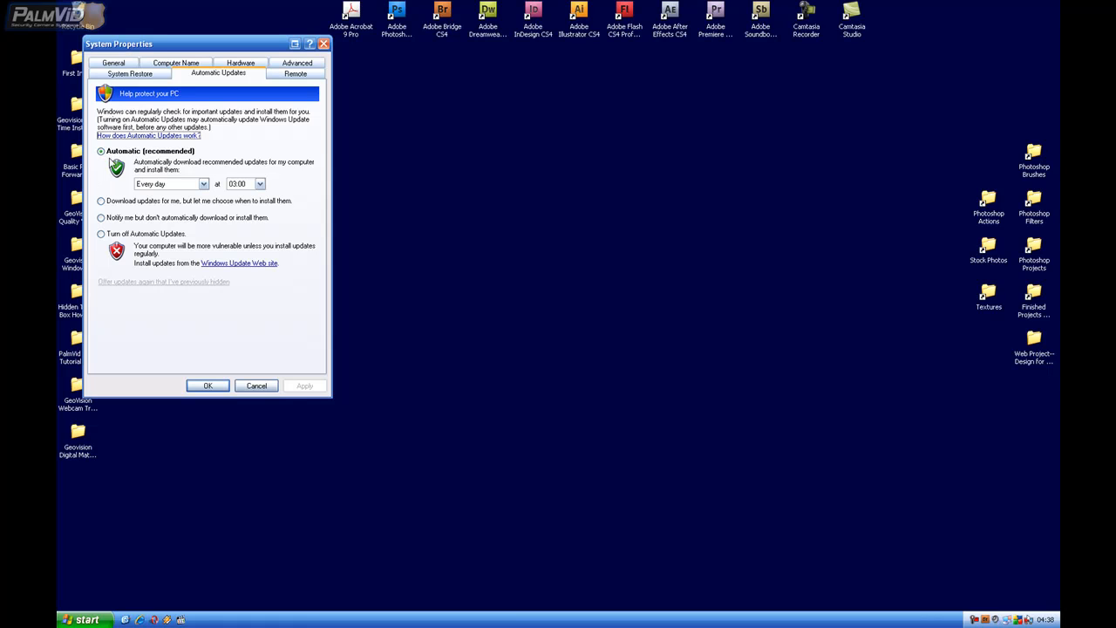
click(101, 234)
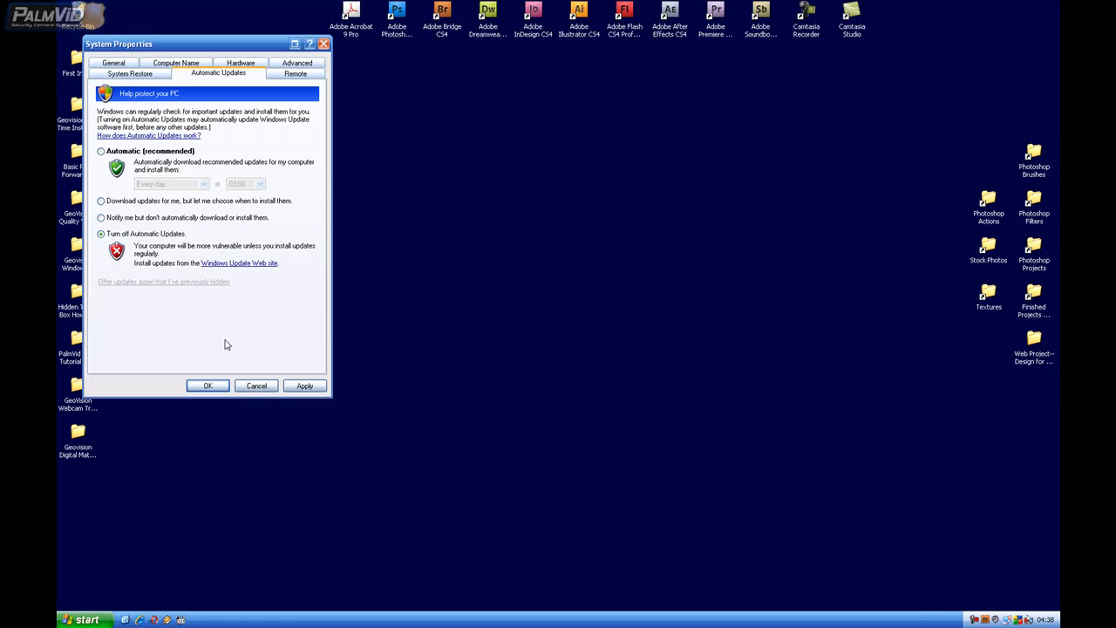
click(303, 385)
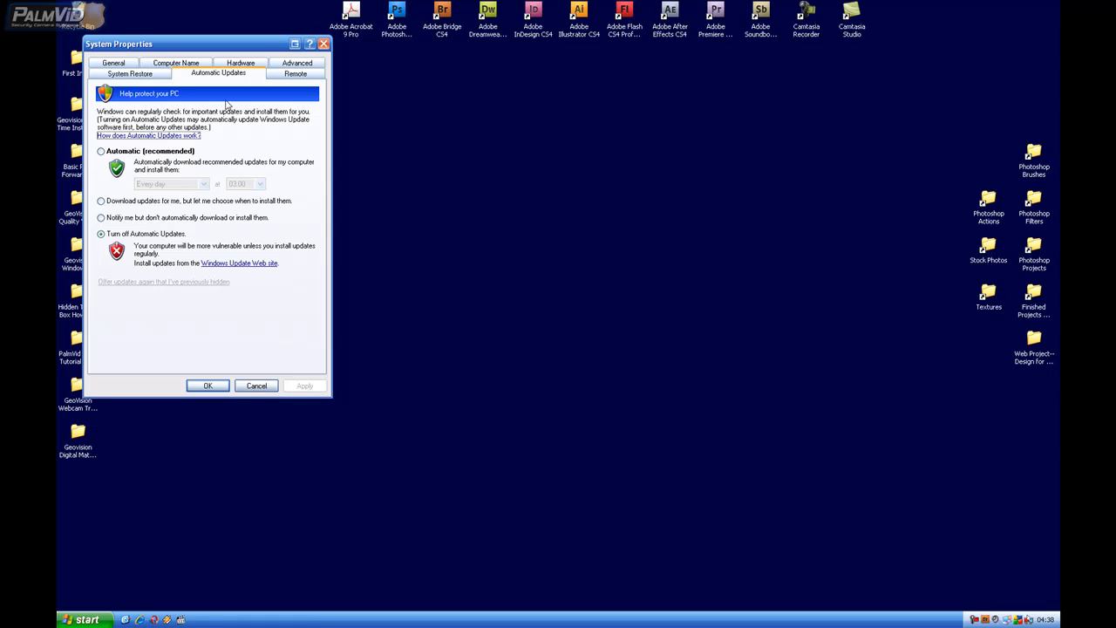
Disallow remote connections to this computer and confirm the system settings.
click(297, 73)
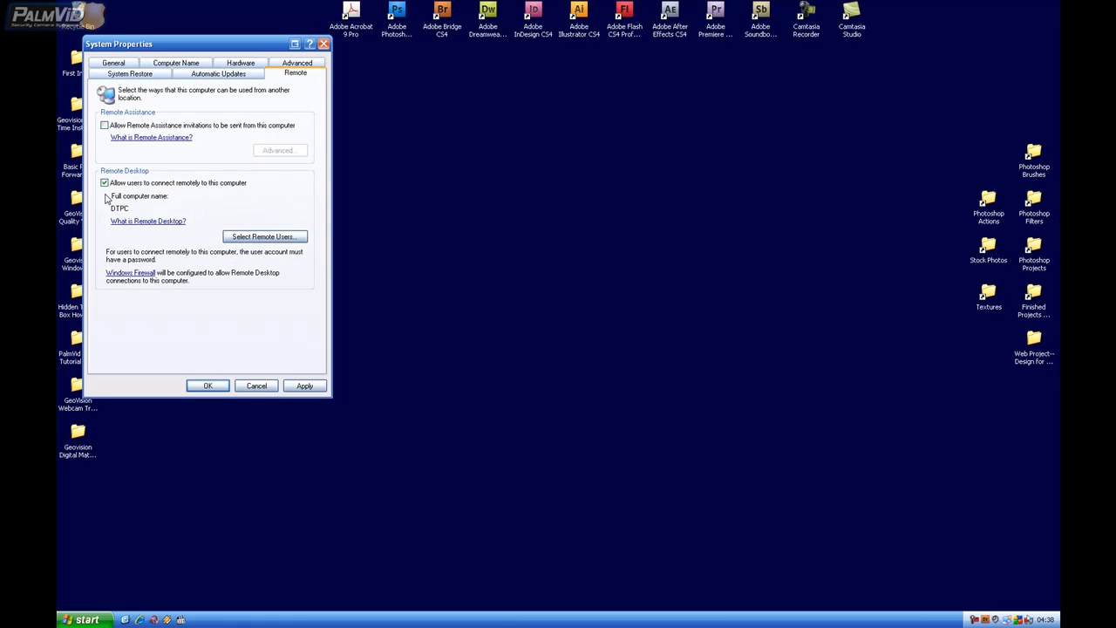
click(104, 183)
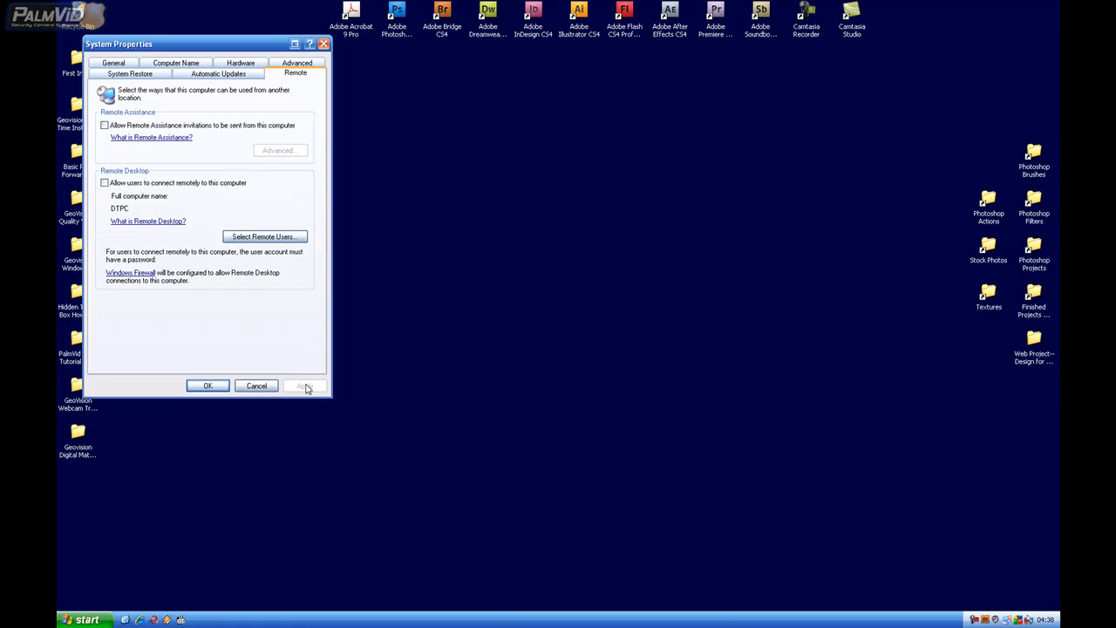
click(257, 386)
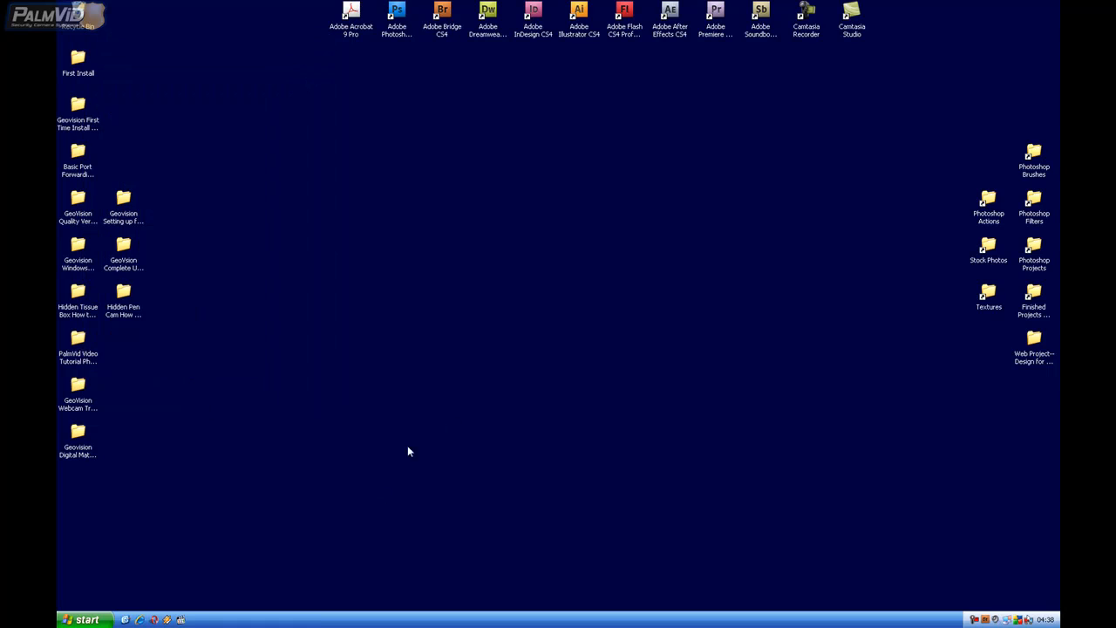
Browse into the empty Storage (D:) drive from My Computer.
click(84, 619)
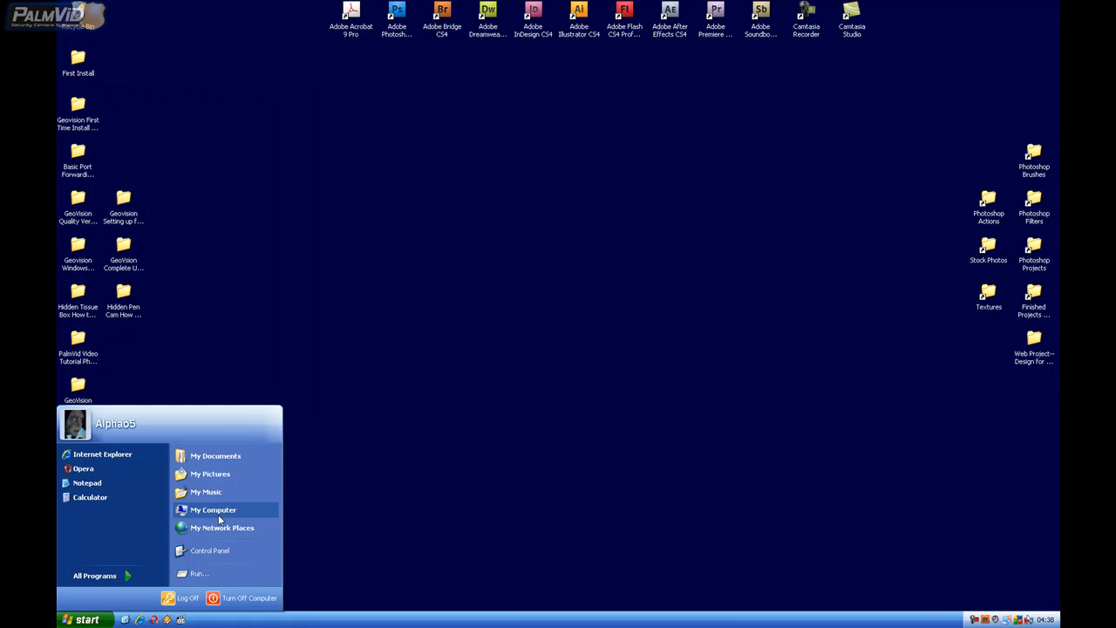
click(212, 509)
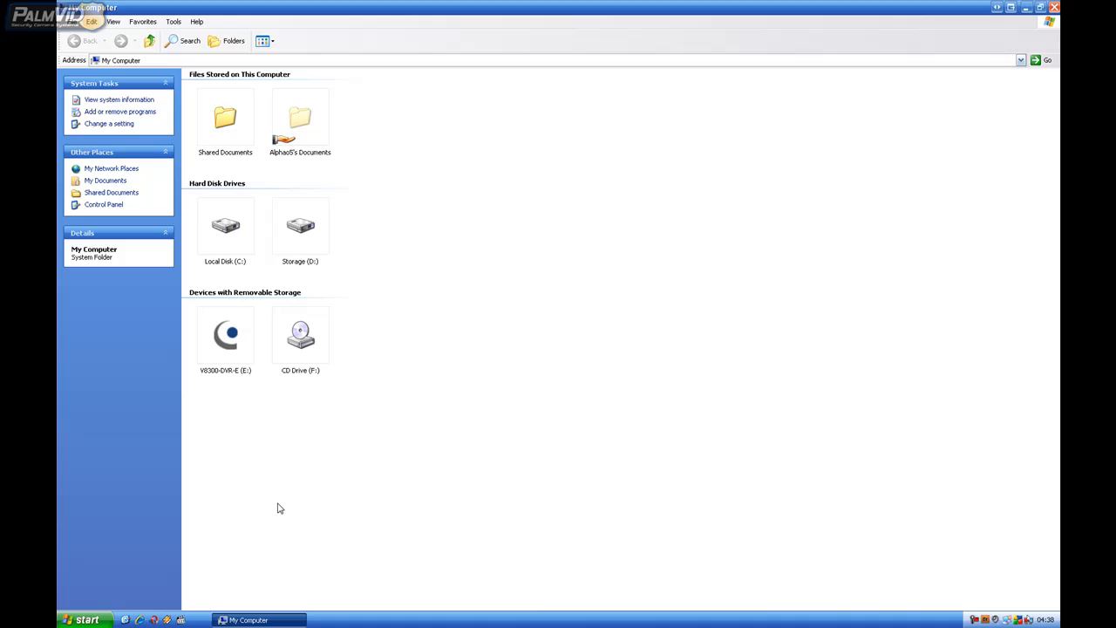
click(300, 227)
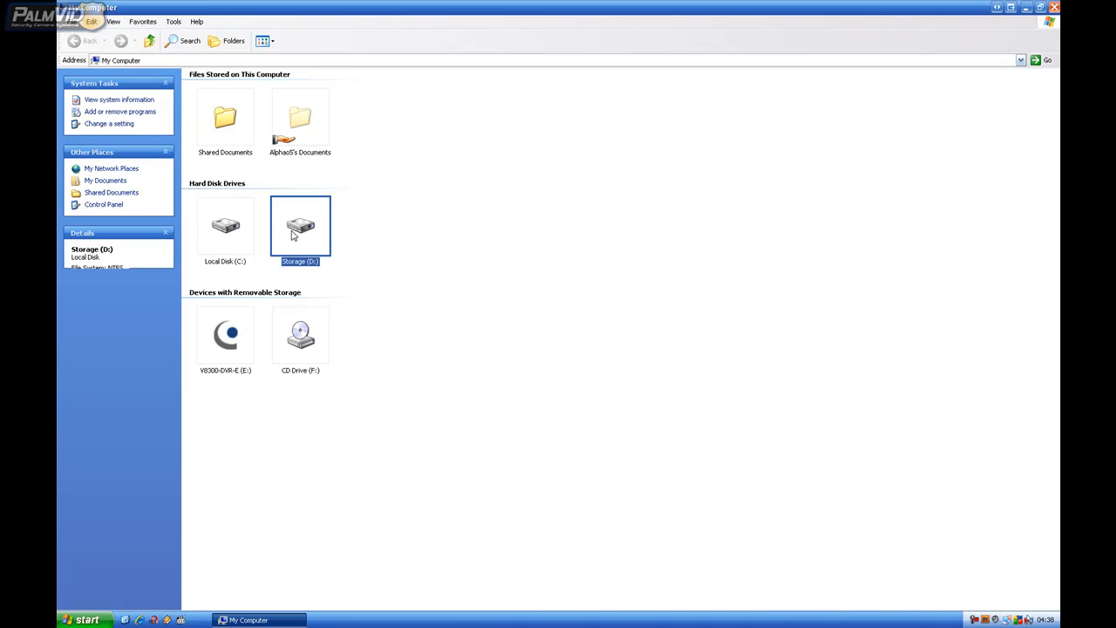
double_click(300, 225)
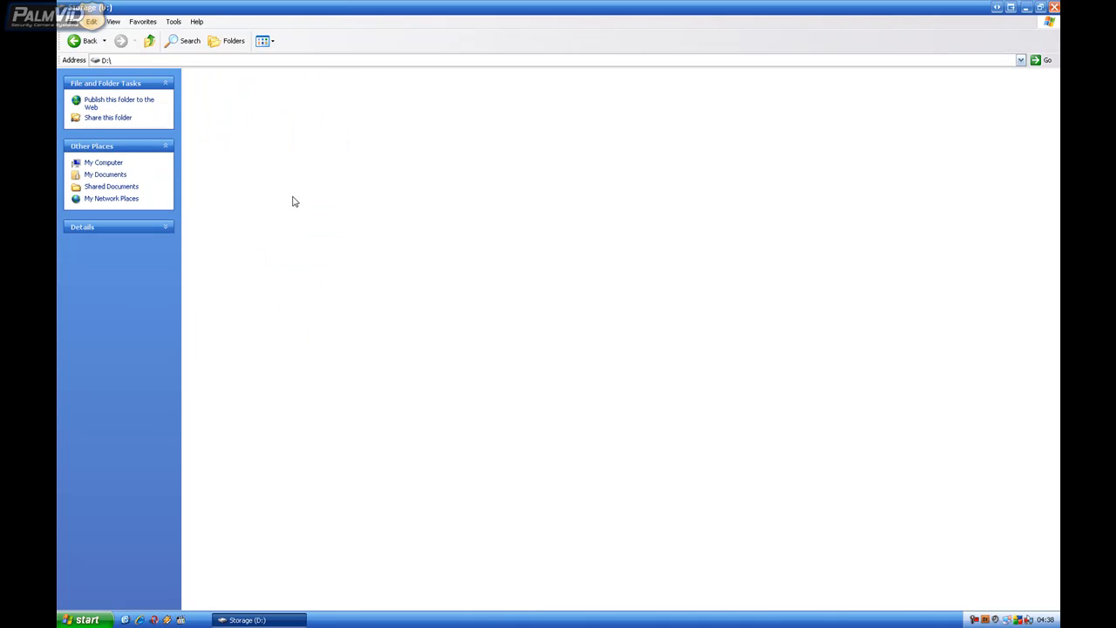
Create new folders named Video 1, Database and Log on the Storage drive.
click(105, 162)
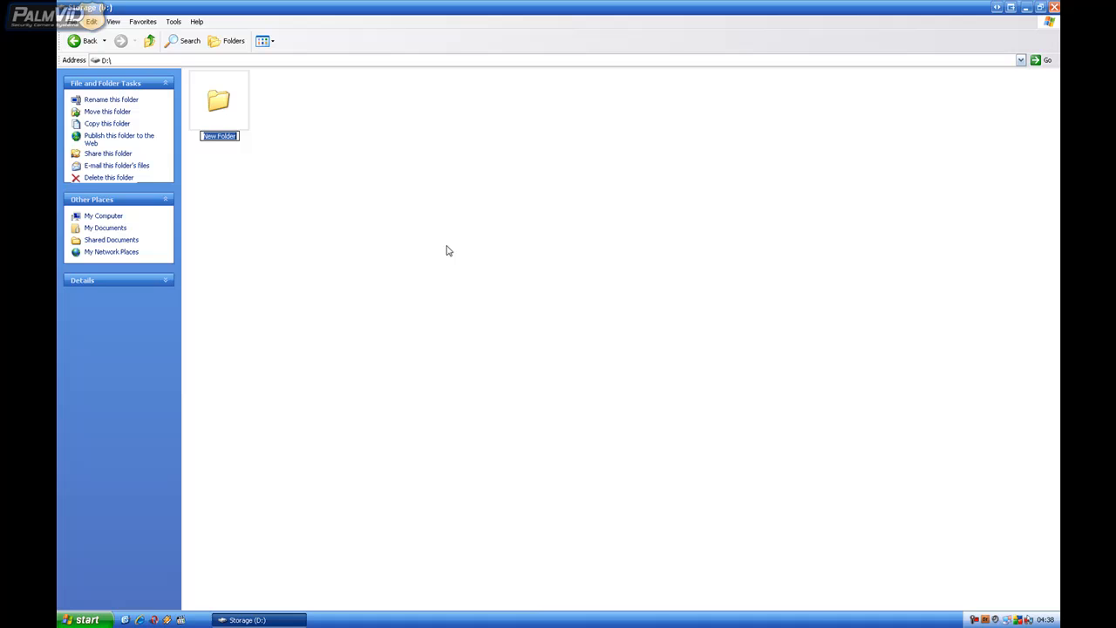
text(Video 1)
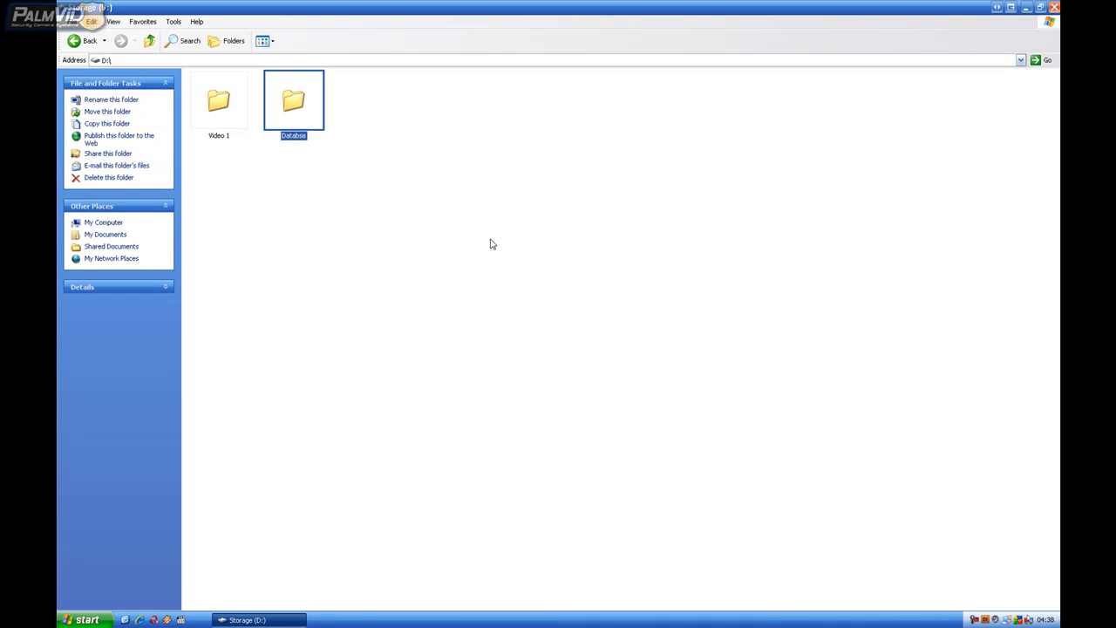
double_click(293, 100)
text(a)
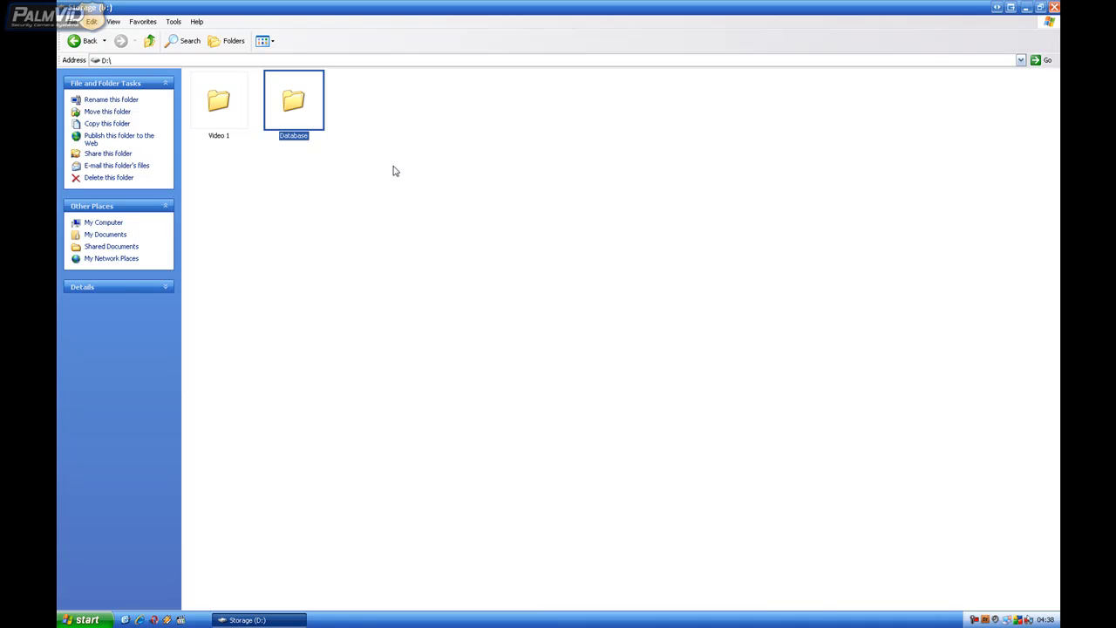
right_click(393, 218)
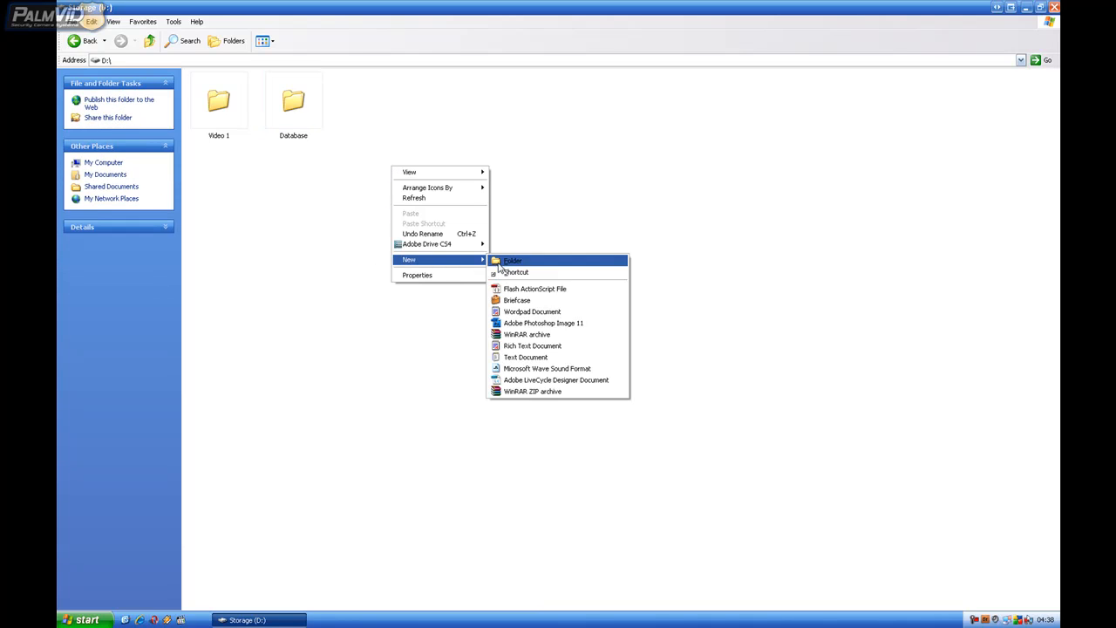
click(512, 262)
text(Log)
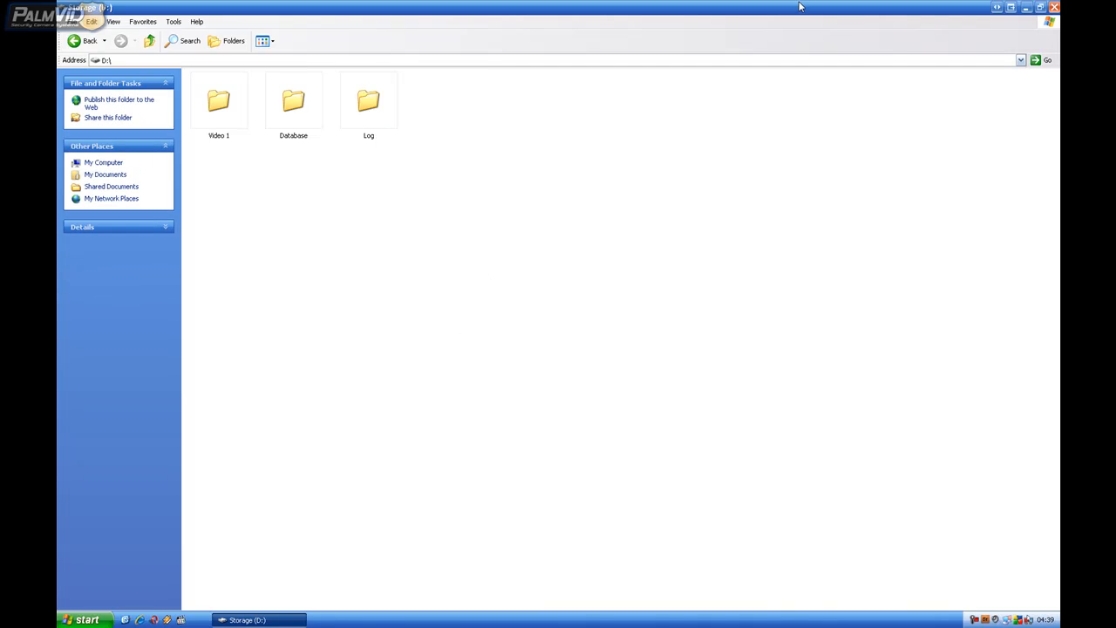
mouse_move(139, 37)
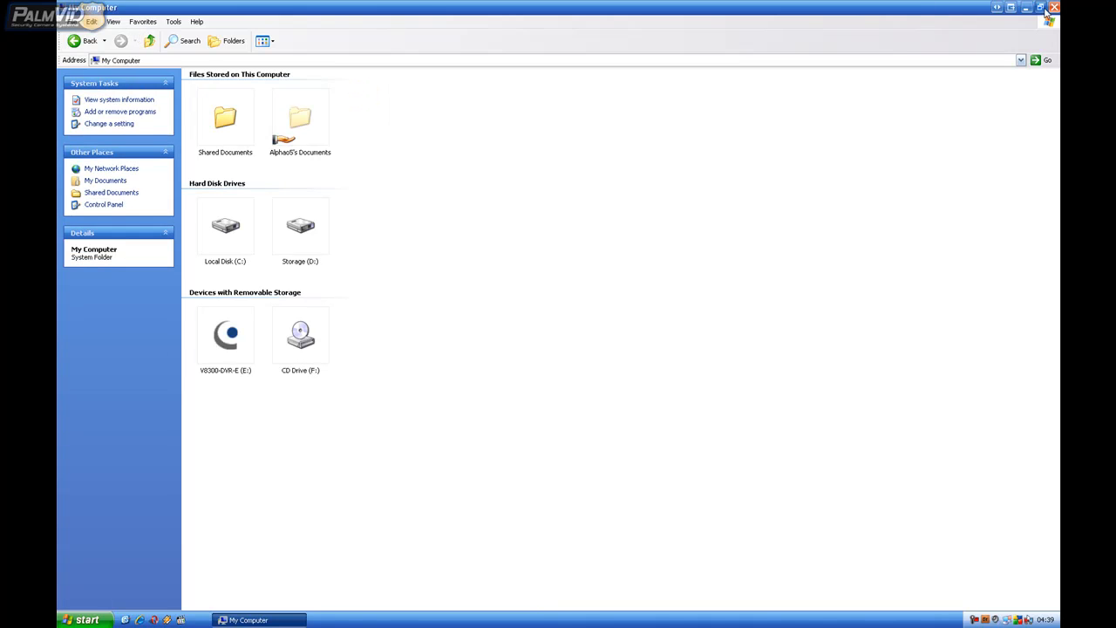
Close the My Computer window, leaving the desktop showing.
click(1040, 7)
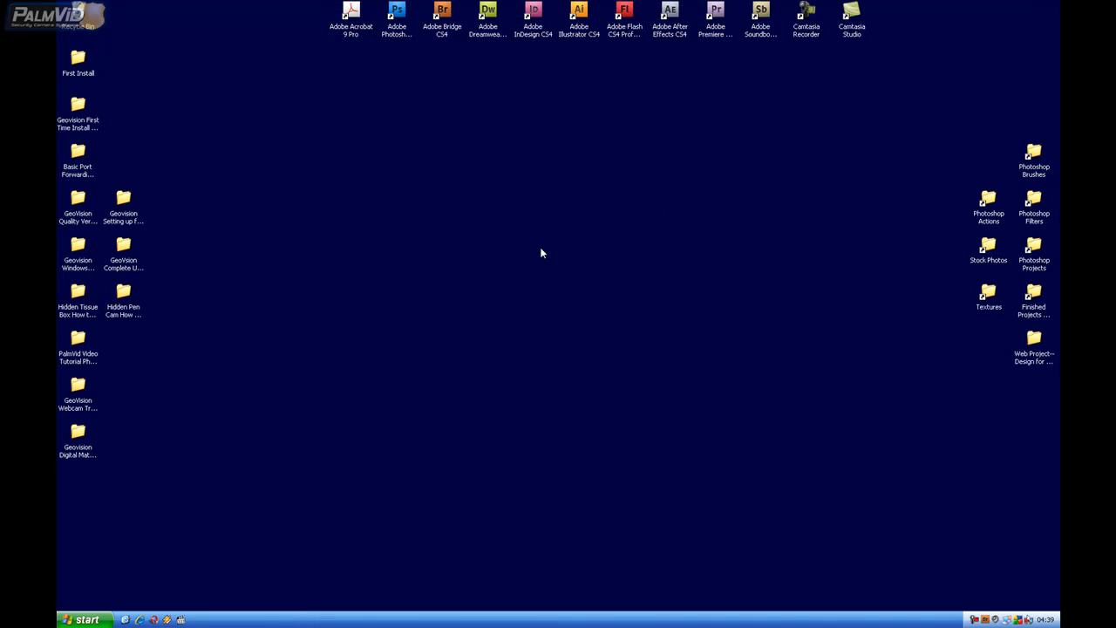
mouse_move(876, 429)
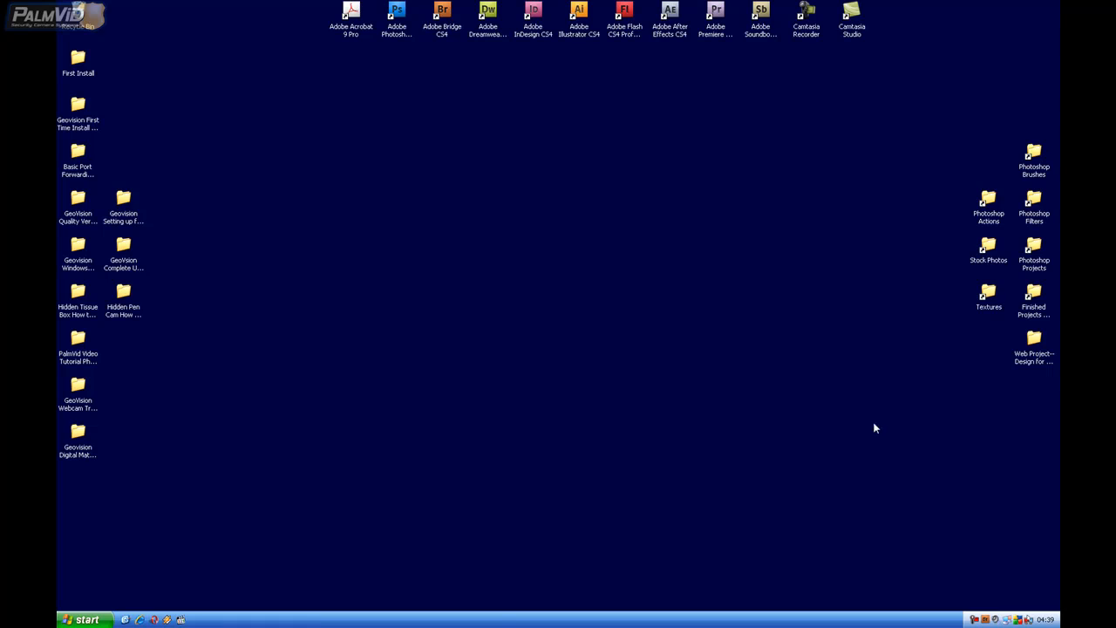
mouse_move(694, 377)
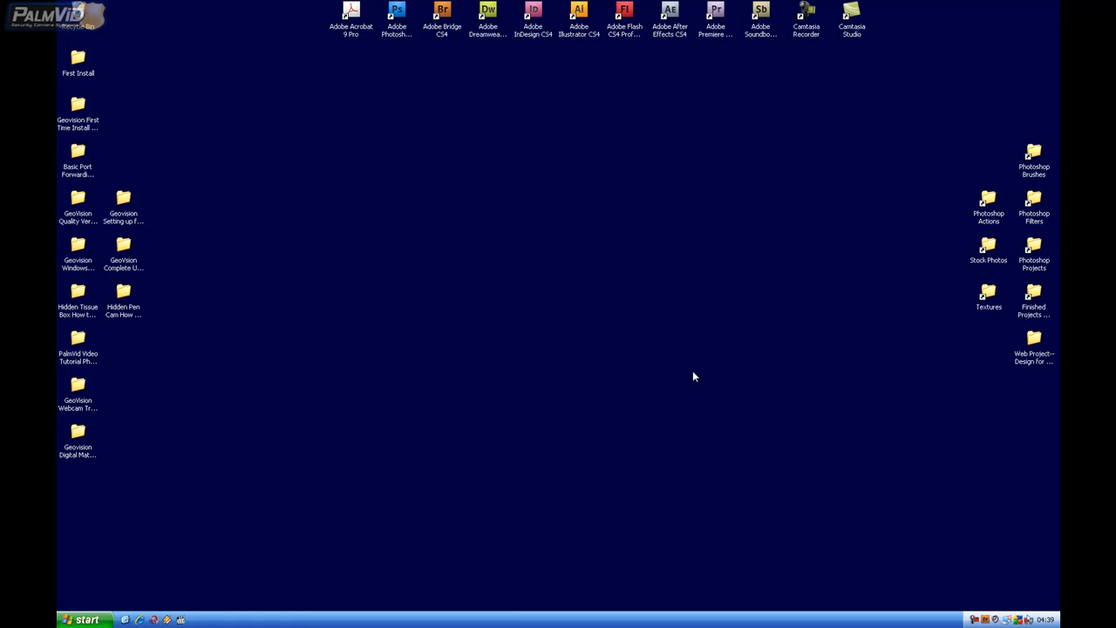